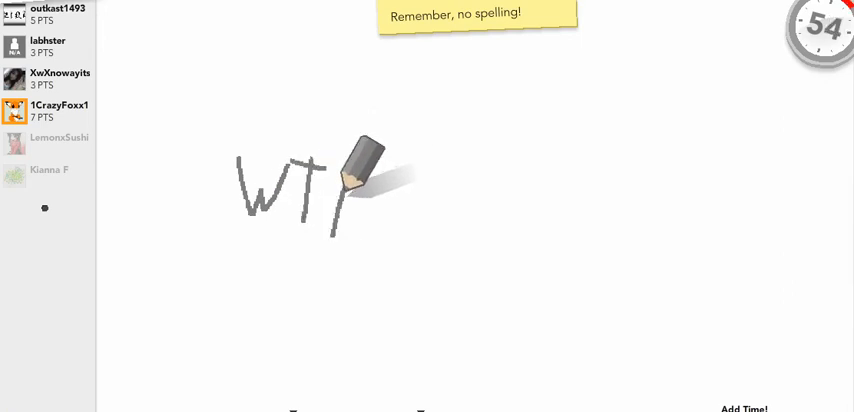
Step: Sketch the grey letters W and T freehand across the middle of the canvas
{"action": "left_click_drag", "start_coordinate": [350, 176], "coordinate": [466, 164]}
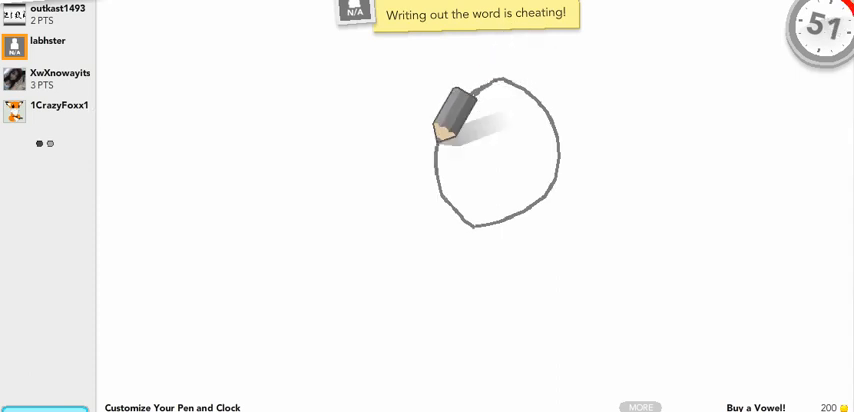
Step: Stretch the circle into a taller egg outline and add a curved line across its middle
{"action": "left_click_drag", "start_coordinate": [456, 110], "coordinate": [570, 120]}
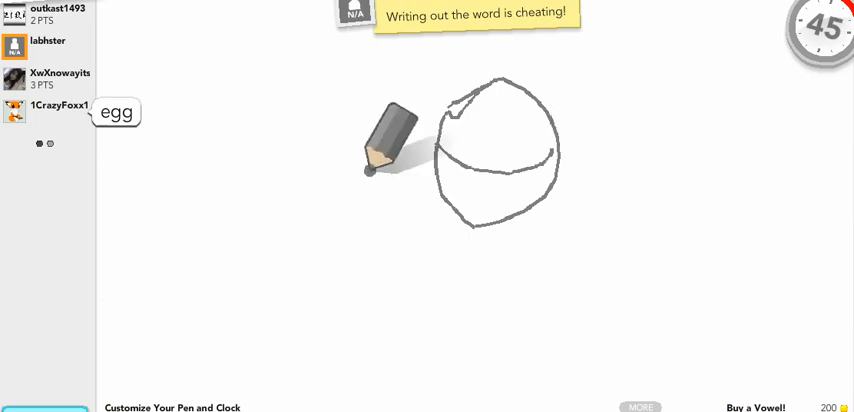
{"action": "left_click_drag", "start_coordinate": [376, 164], "coordinate": [616, 156]}
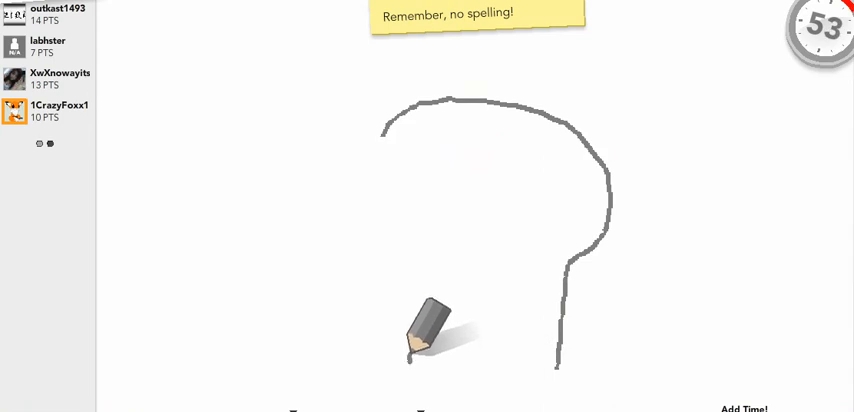
Step: Draw the inner vertical edge of the question mark's stem down beside the first line
{"action": "left_click_drag", "start_coordinate": [424, 330], "coordinate": [408, 360]}
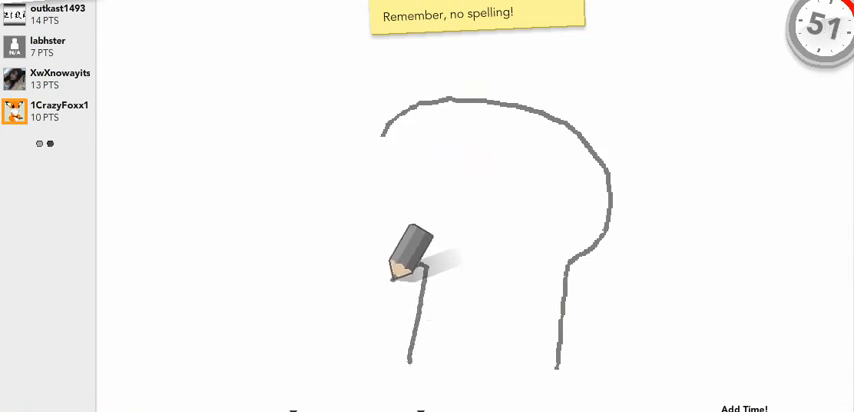